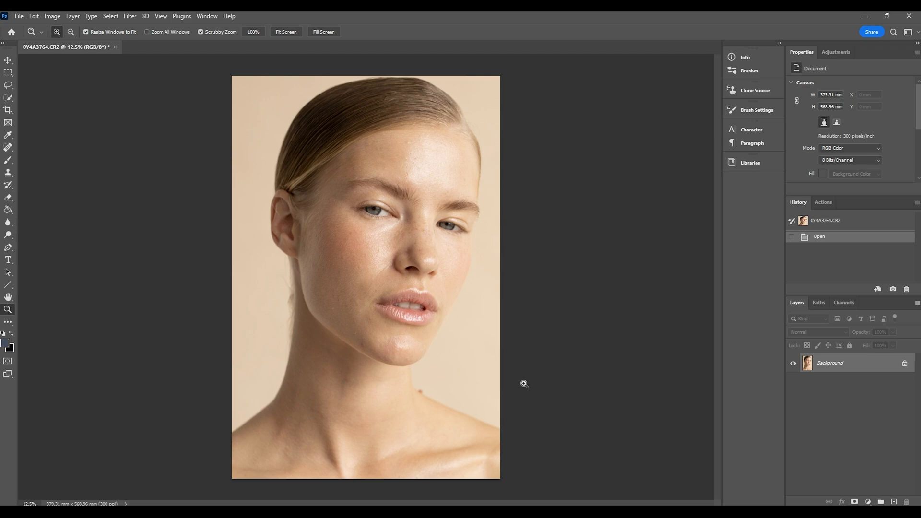
mouse_move(630, 394)
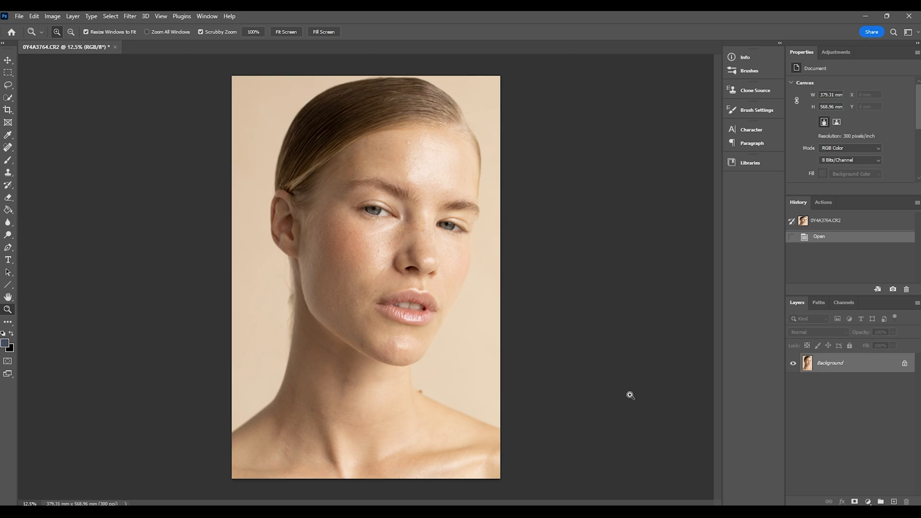
mouse_move(313, 393)
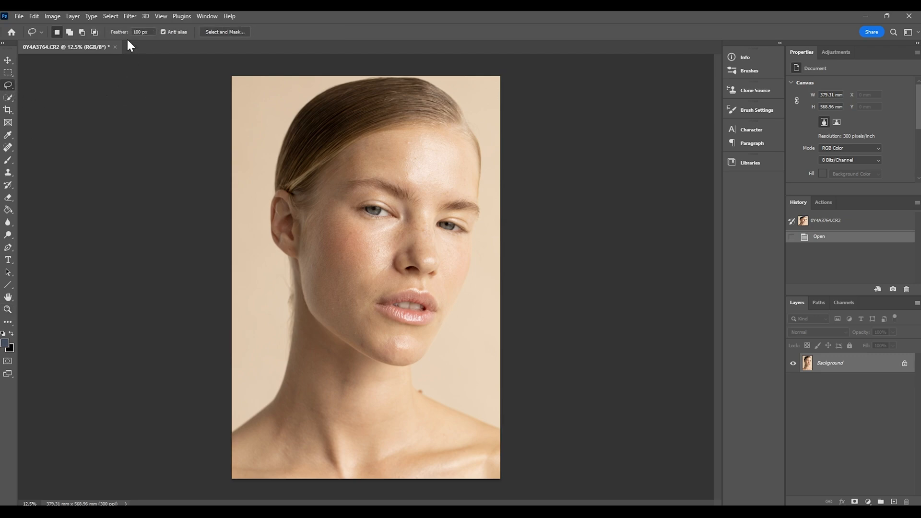
mouse_move(150, 120)
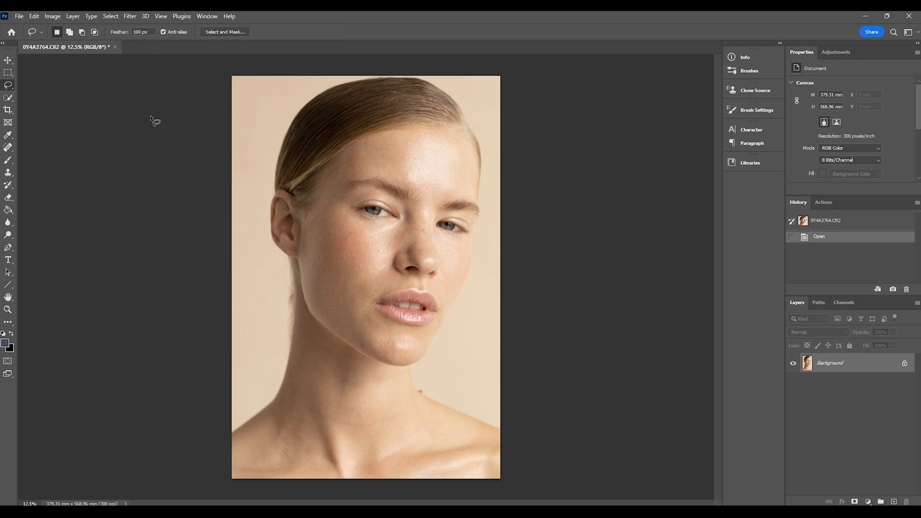
mouse_move(354, 349)
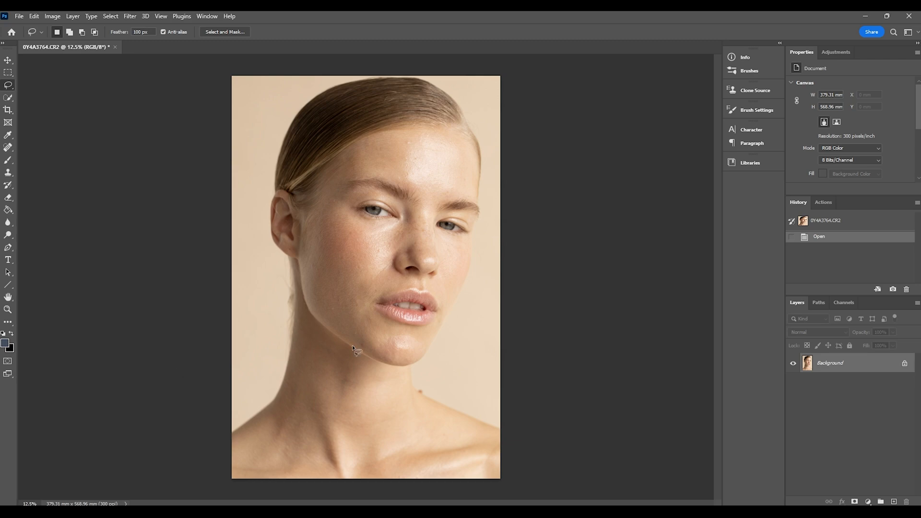
mouse_move(252, 319)
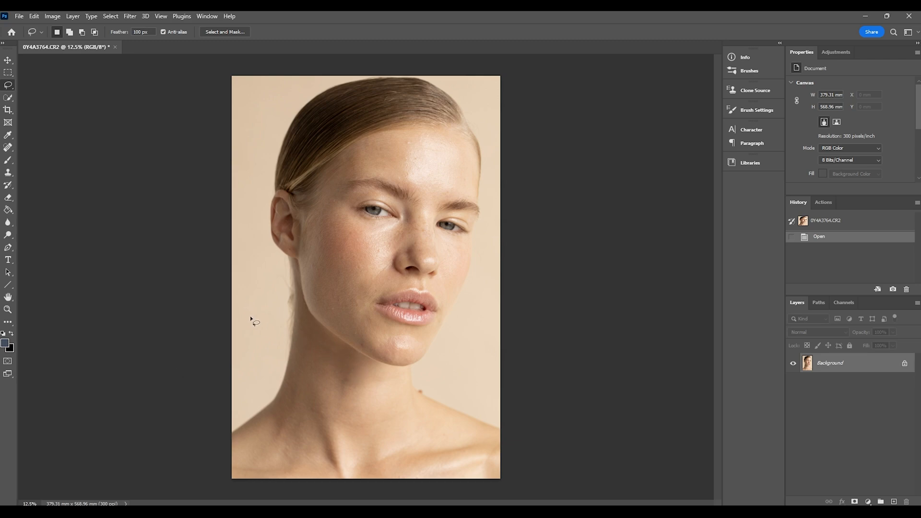
mouse_move(259, 446)
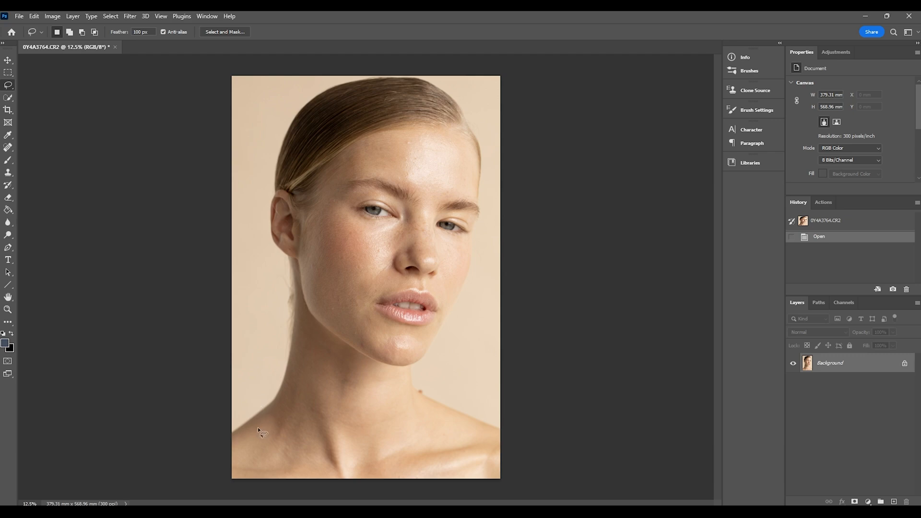
mouse_move(323, 319)
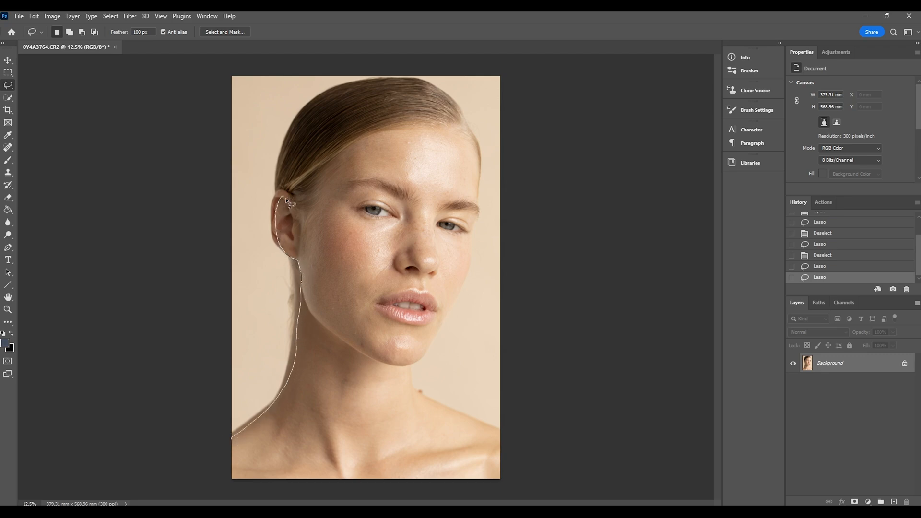
- Trace a Lasso outline from the neck past the ear, along the hairline, down the face to the shoulder
drag(288, 199, 455, 132)
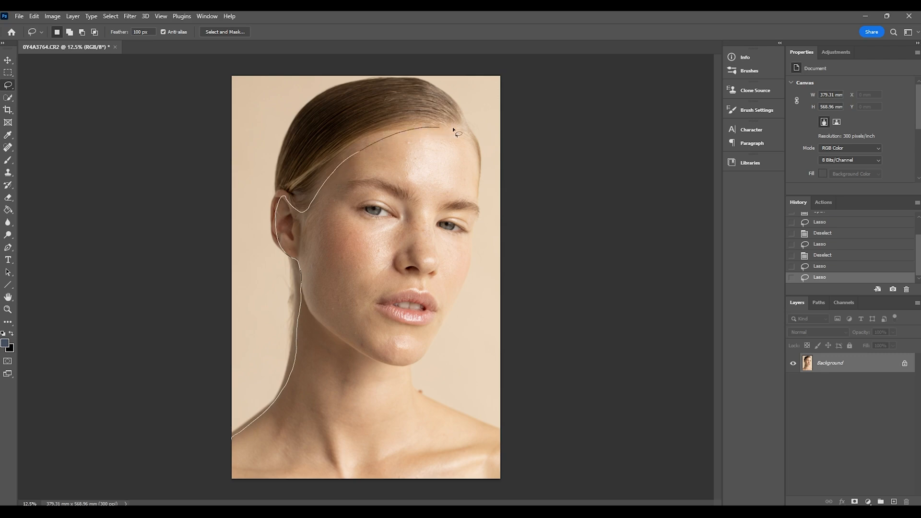
drag(455, 130, 479, 233)
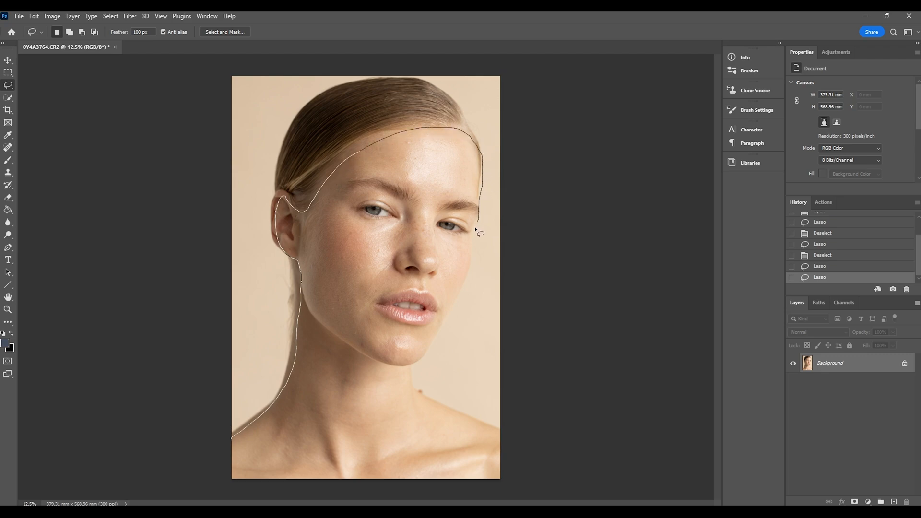
drag(478, 229, 423, 362)
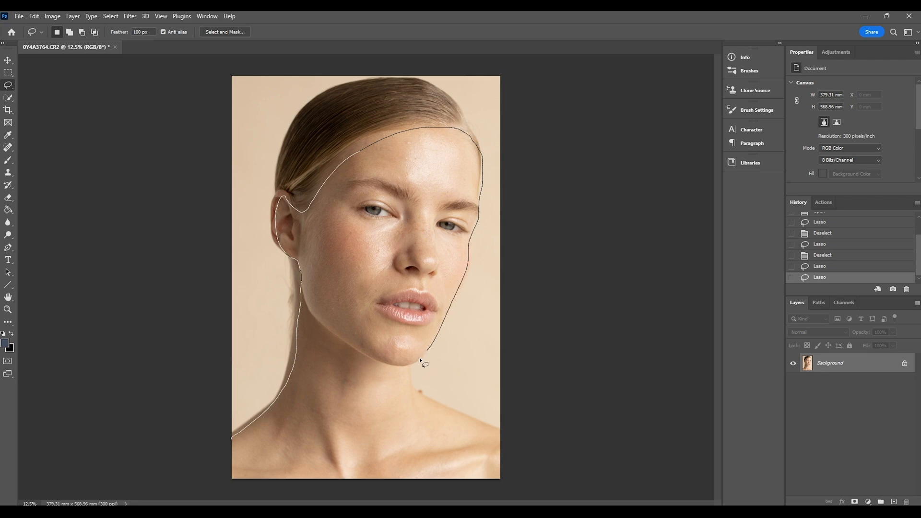
drag(425, 362, 506, 442)
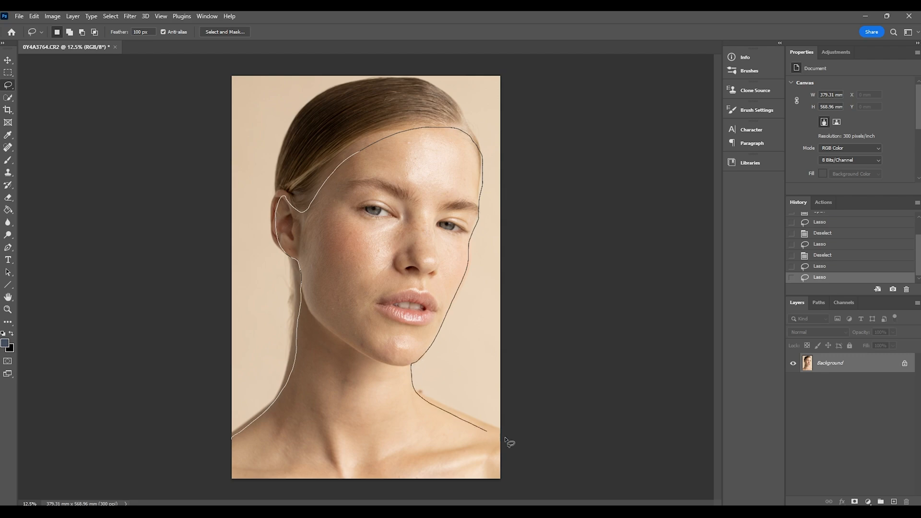
mouse_move(221, 453)
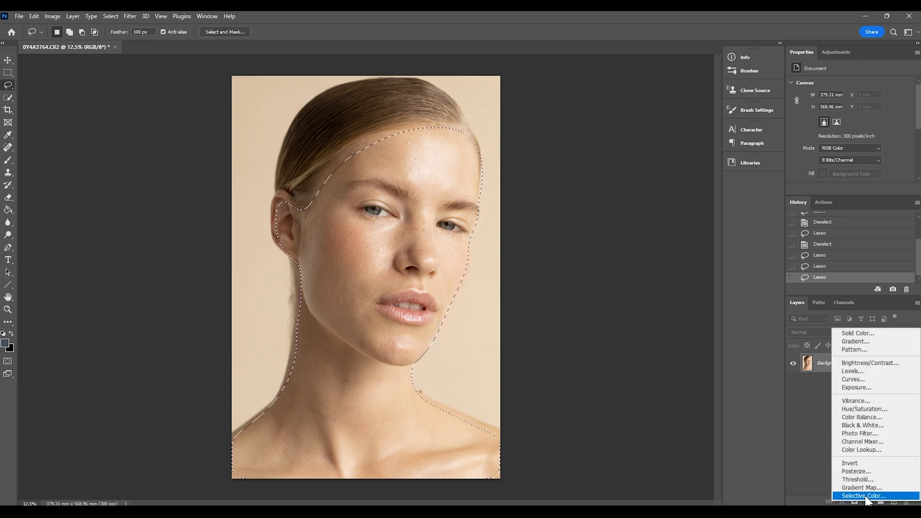
- Create a Selective Color adjustment layer masked to the face-and-neck selection
click(857, 508)
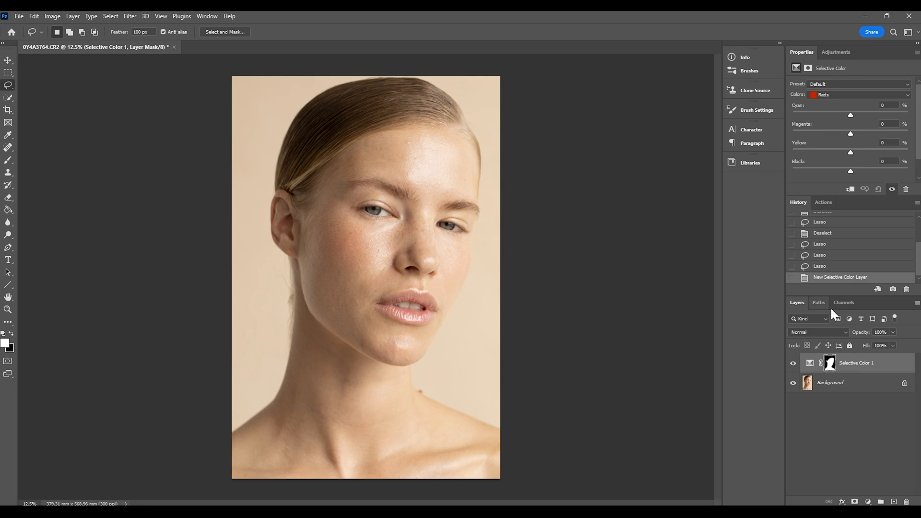
mouse_move(852, 368)
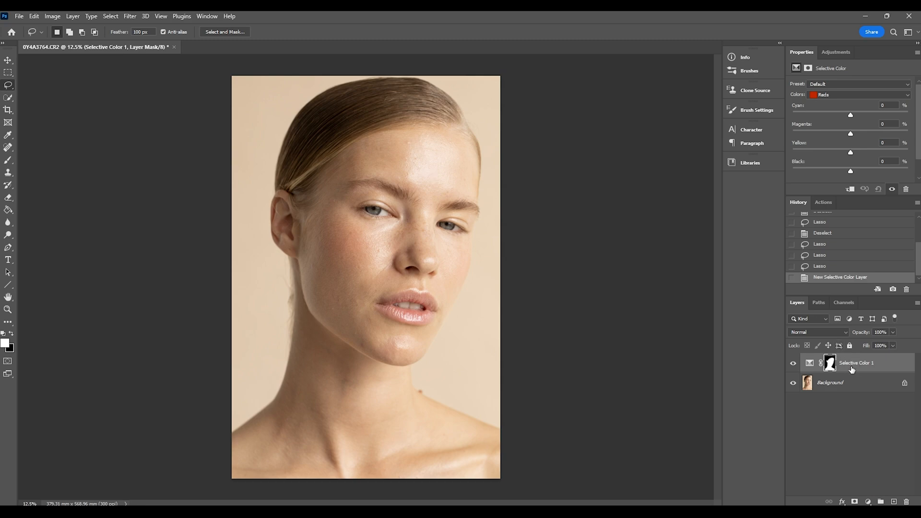
mouse_move(325, 278)
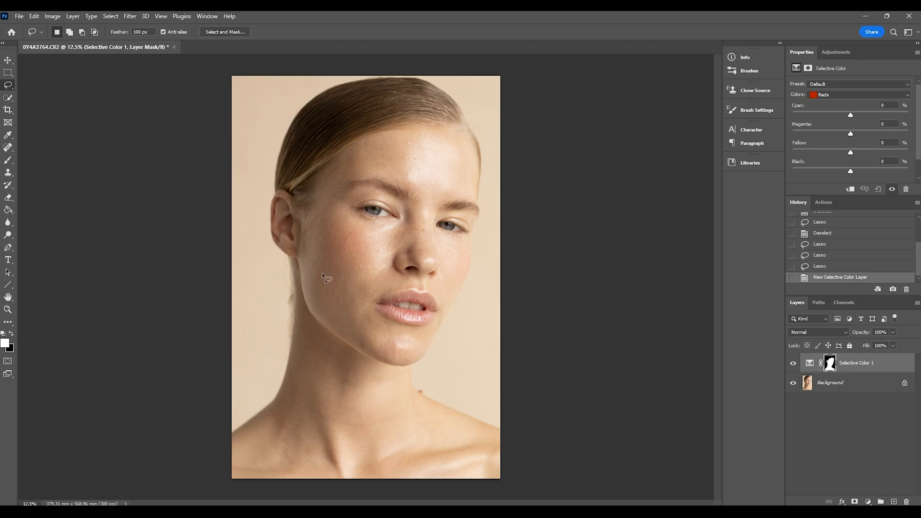
mouse_move(376, 406)
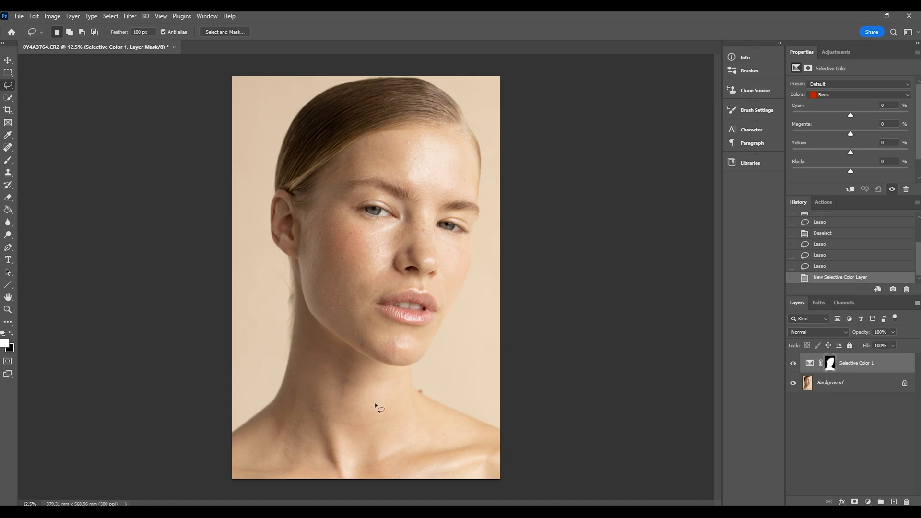
mouse_move(463, 225)
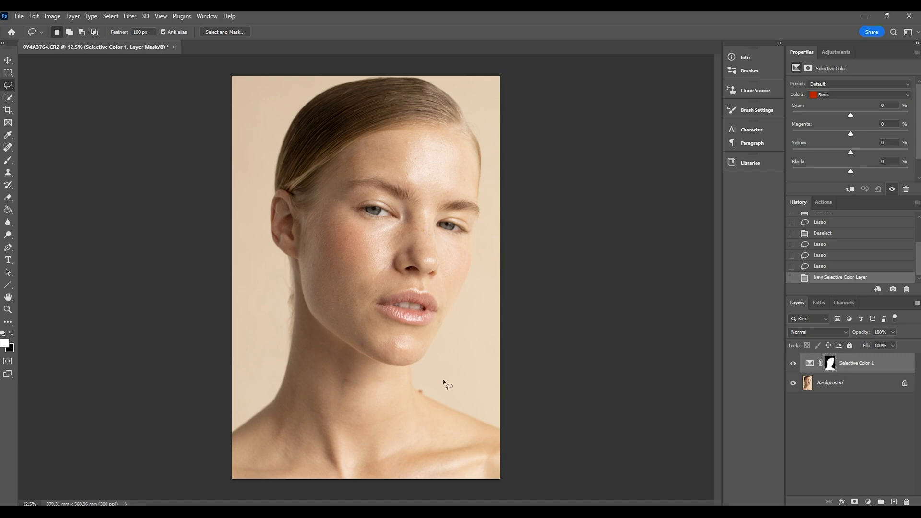
mouse_move(496, 419)
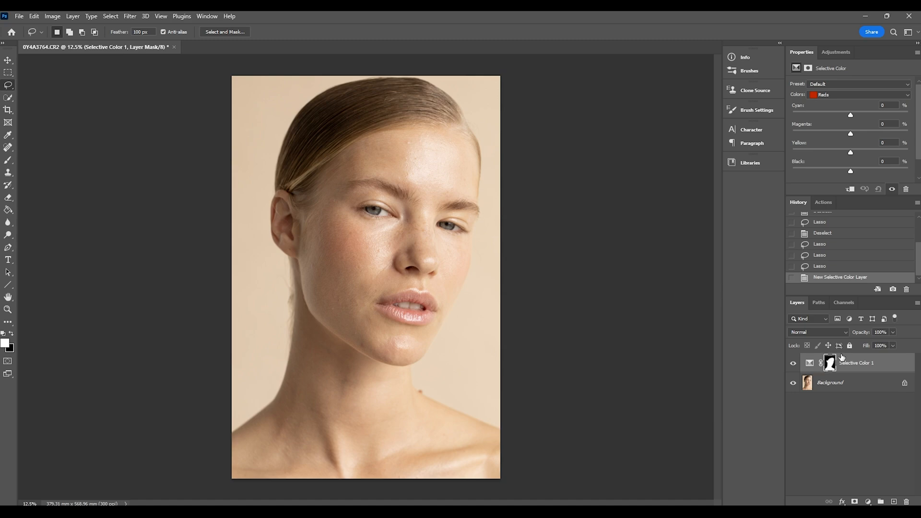
mouse_move(233, 415)
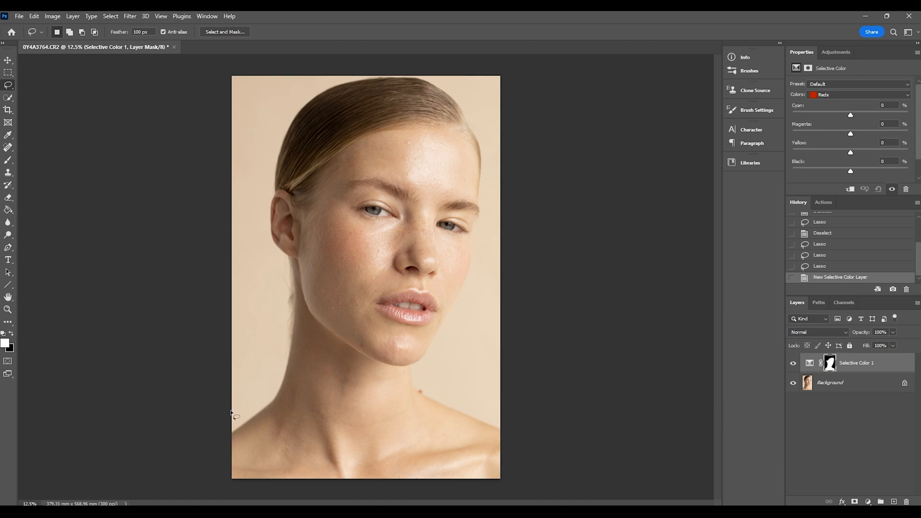
mouse_move(293, 214)
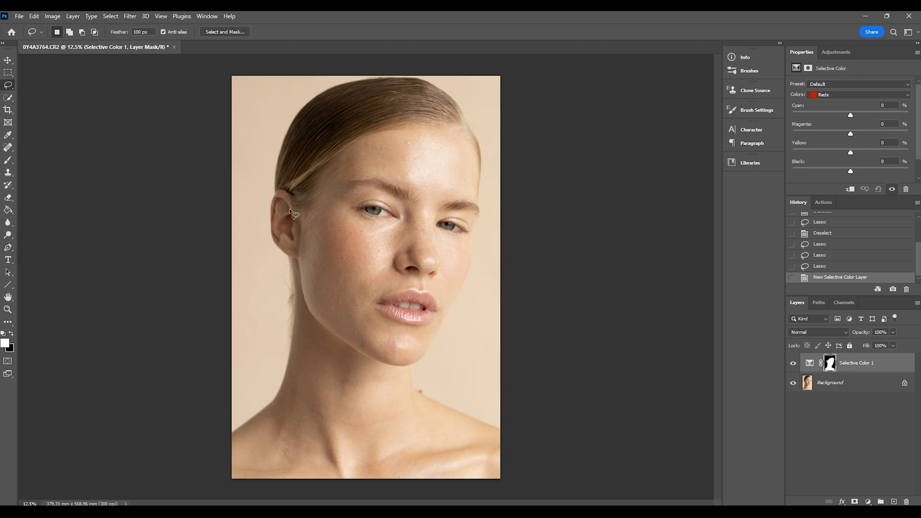
mouse_move(600, 439)
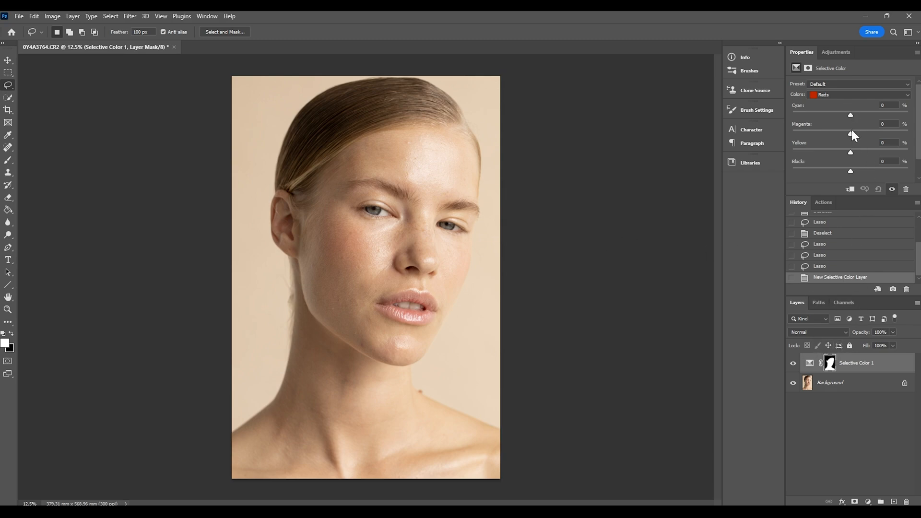
mouse_move(848, 152)
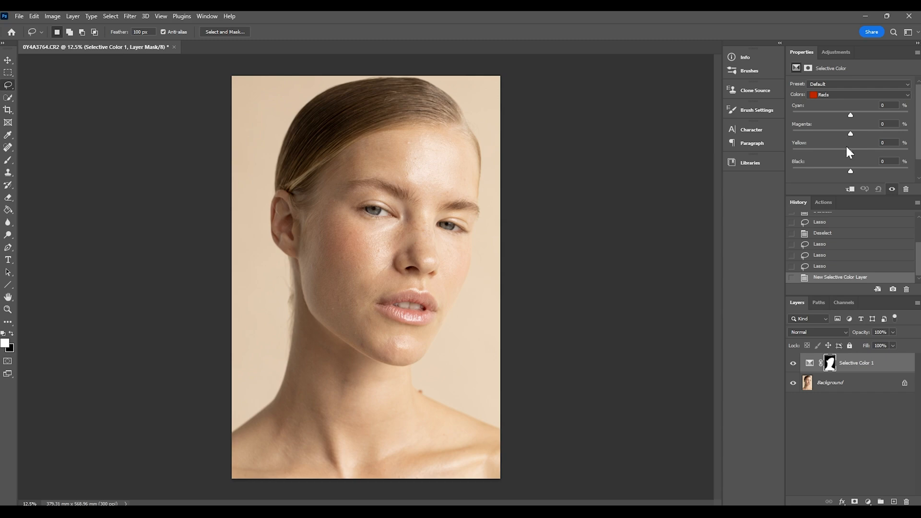
mouse_move(841, 157)
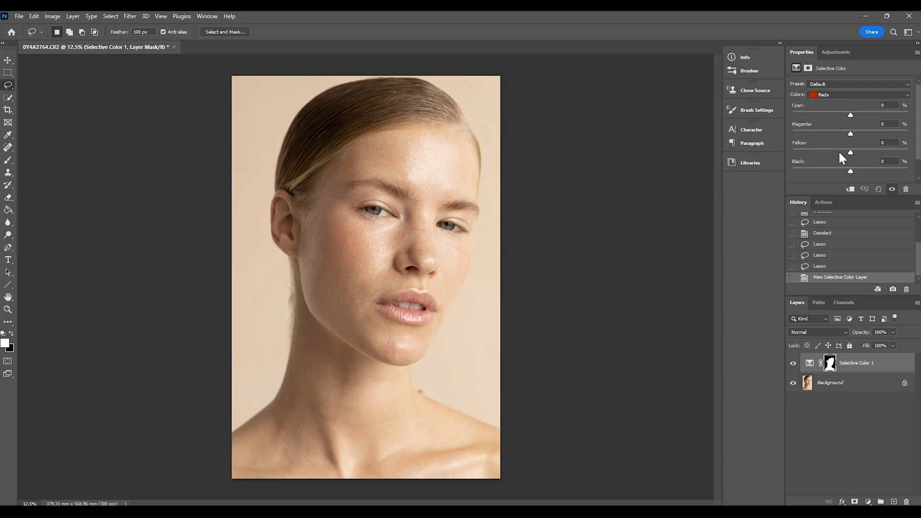
mouse_move(843, 163)
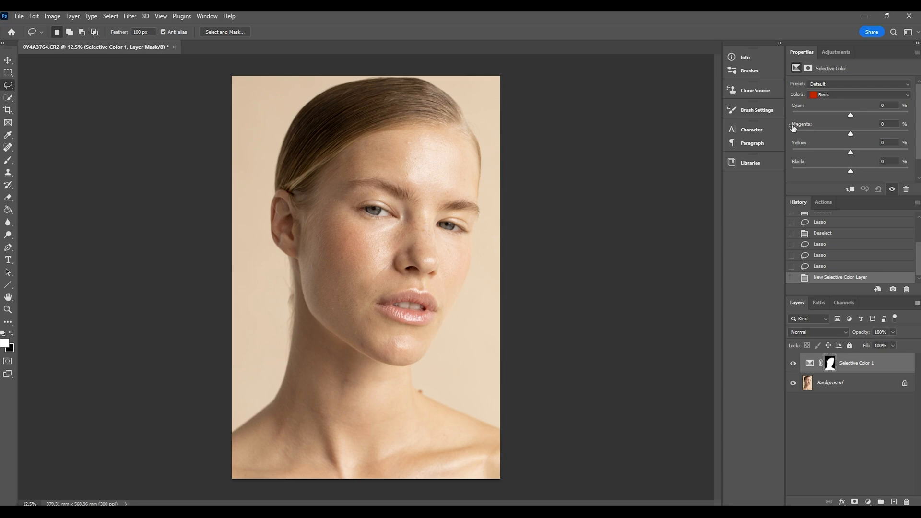
mouse_move(813, 99)
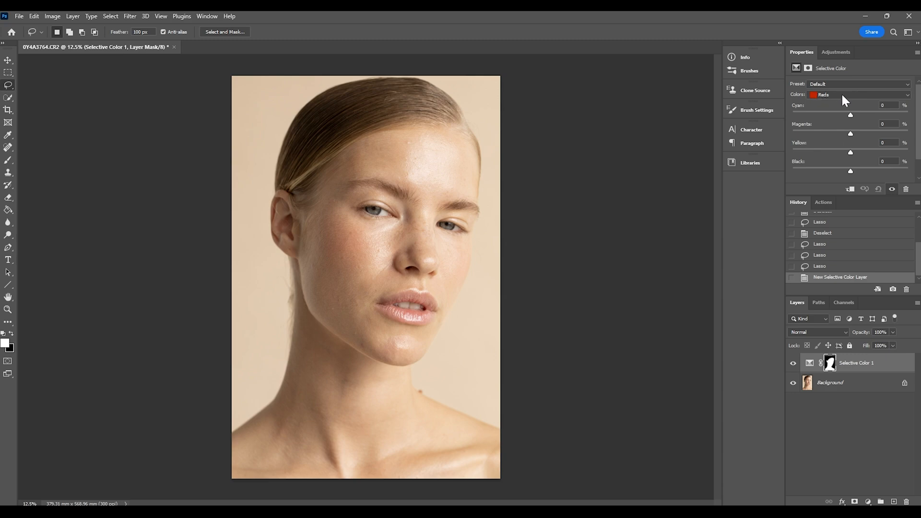
- On the Reds range, raise Yellow to +10 and Magenta to +10 to warm the skin
click(858, 95)
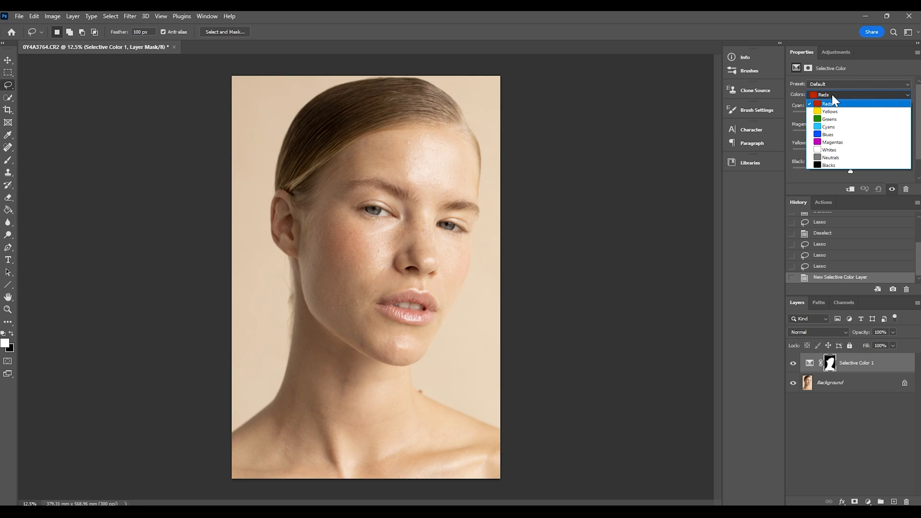
click(825, 104)
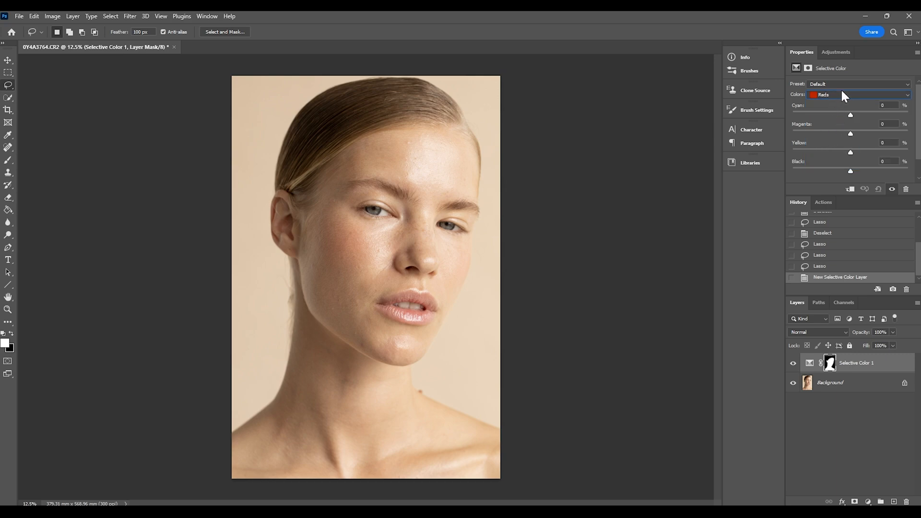
mouse_move(842, 110)
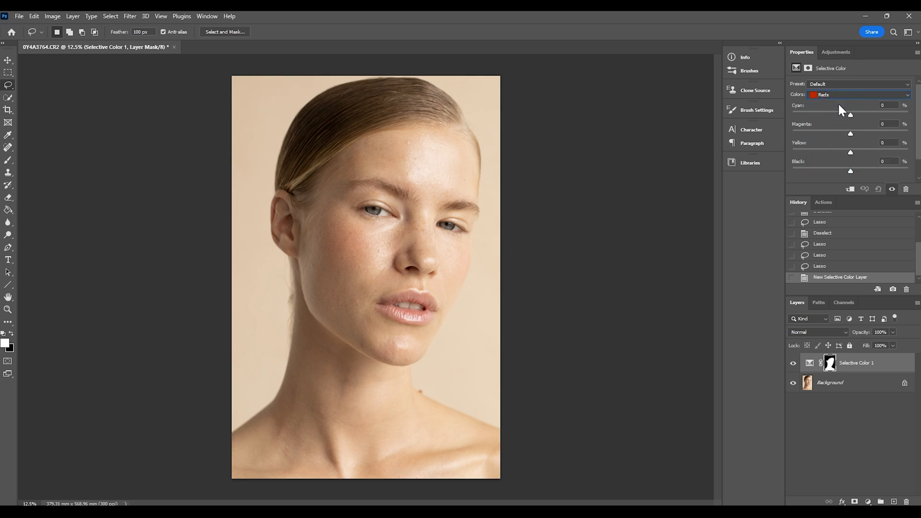
mouse_move(844, 158)
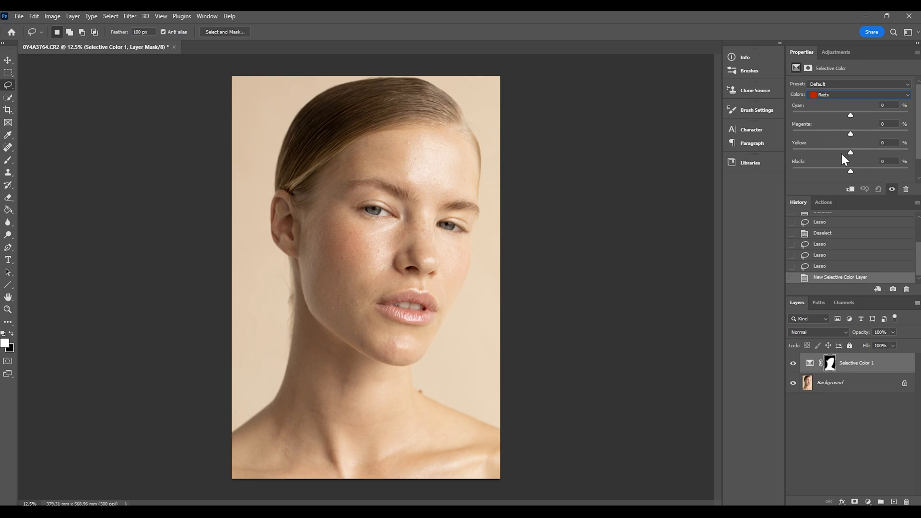
mouse_move(830, 171)
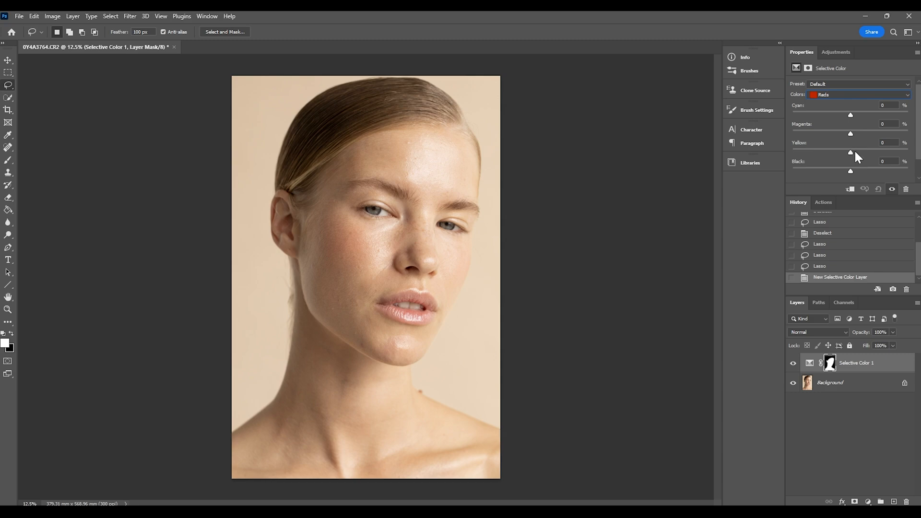
mouse_move(853, 156)
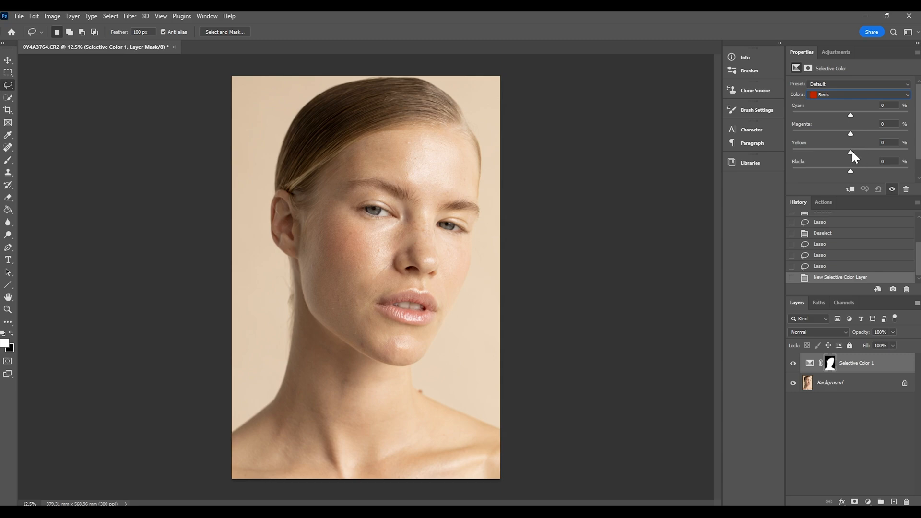
drag(850, 152, 854, 152)
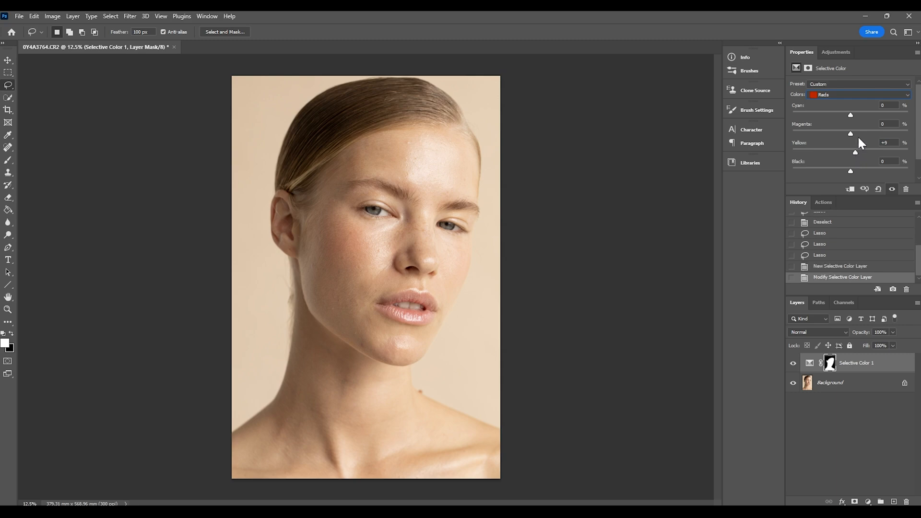
mouse_move(875, 172)
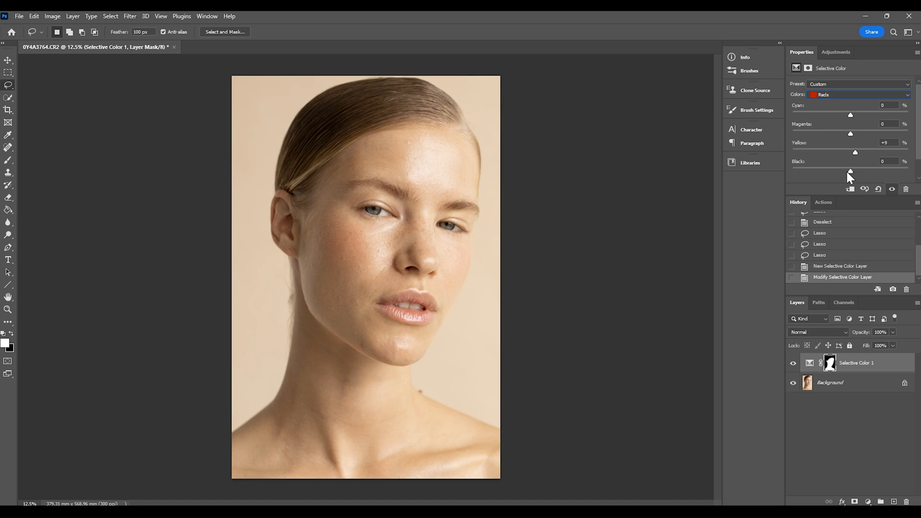
mouse_move(838, 187)
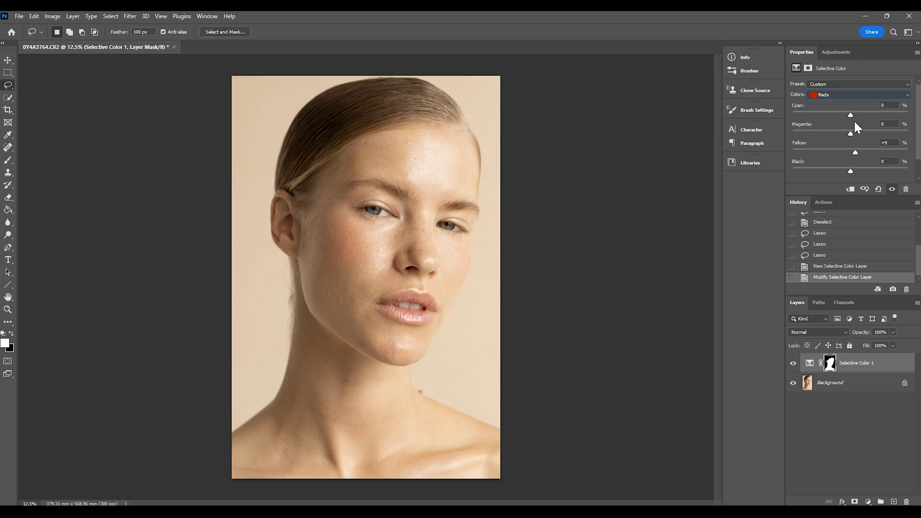
drag(850, 134, 853, 133)
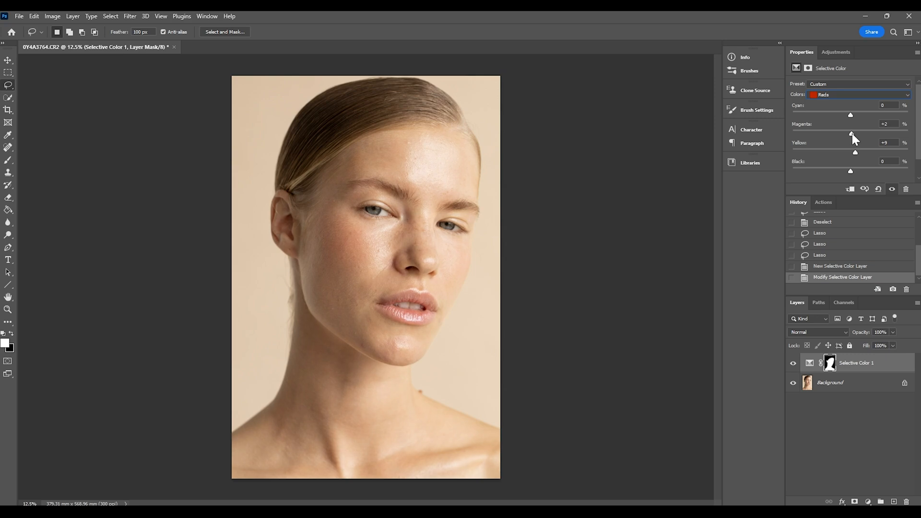
drag(852, 133, 858, 134)
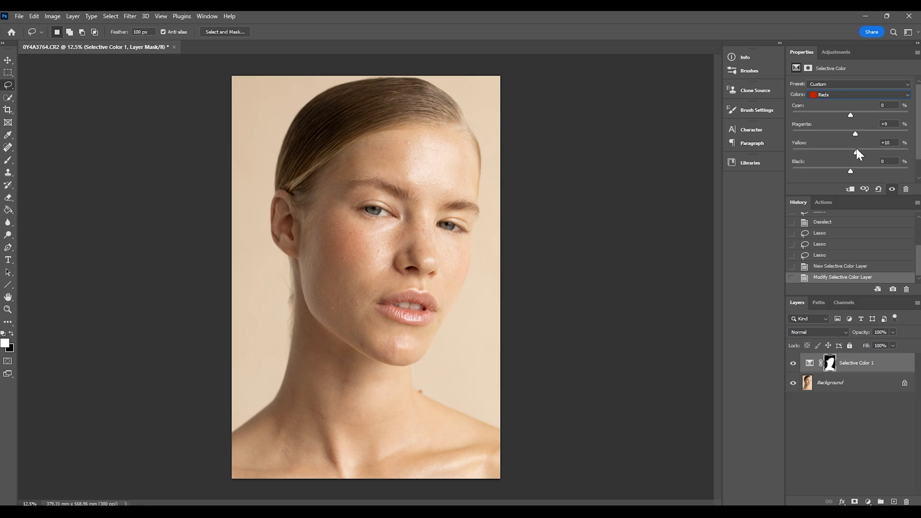
drag(855, 133, 856, 133)
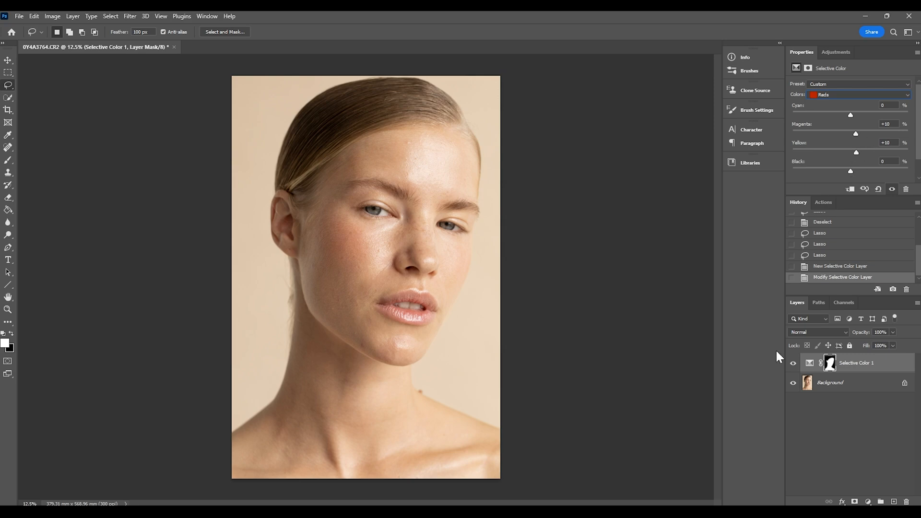
- Compare with the layer hidden, try and reset Cyan, then add Black to deepen the Reds
click(792, 363)
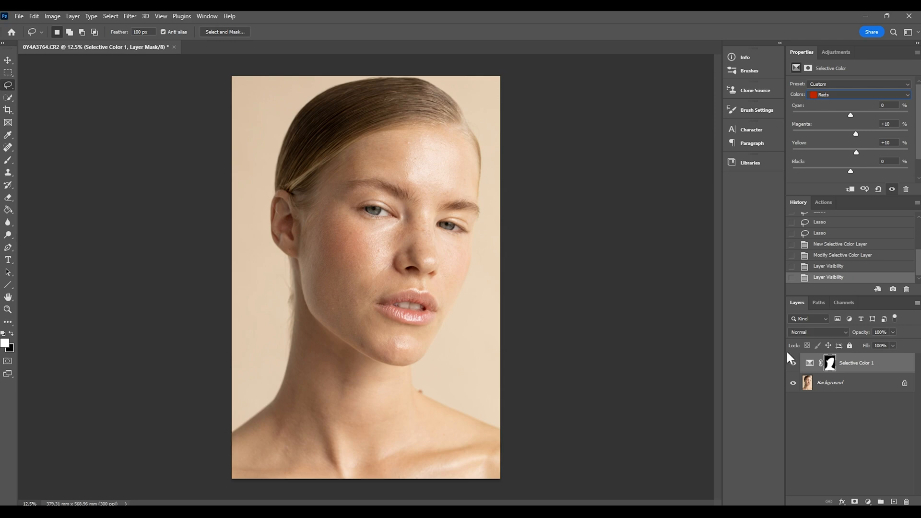
click(793, 363)
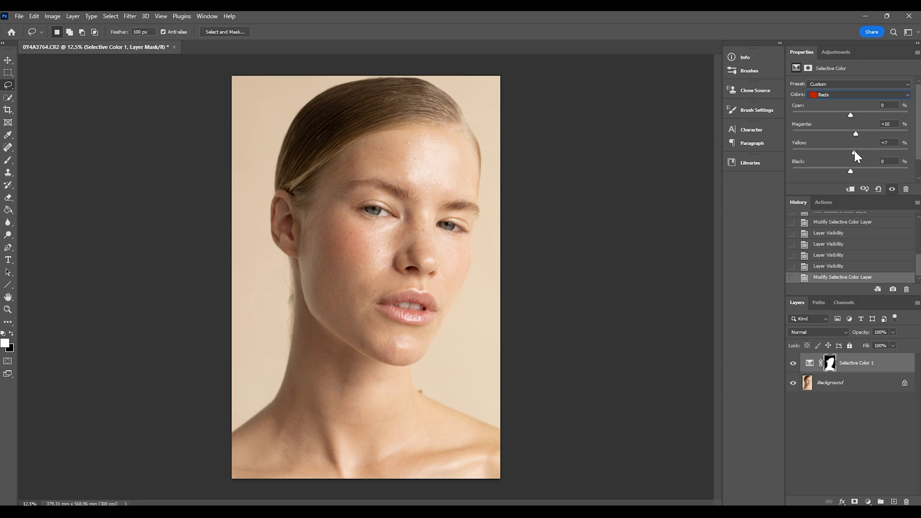
mouse_move(847, 114)
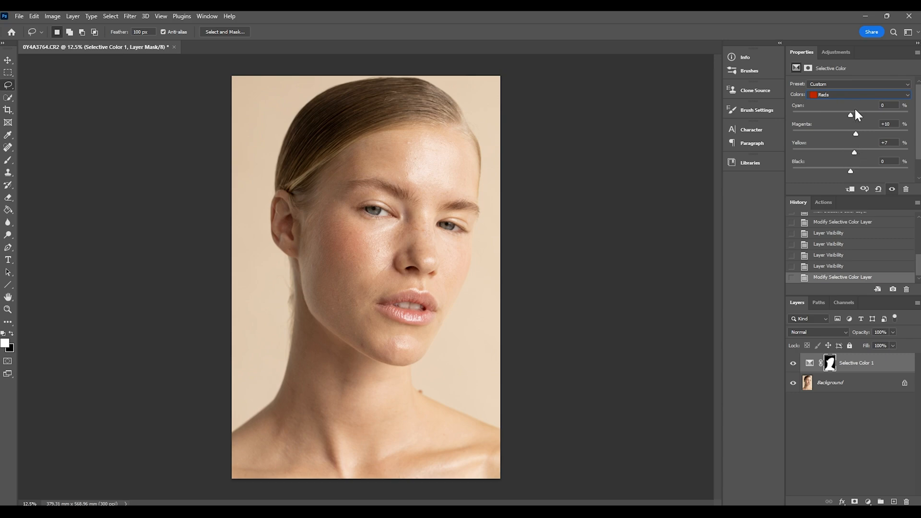
drag(850, 114, 855, 114)
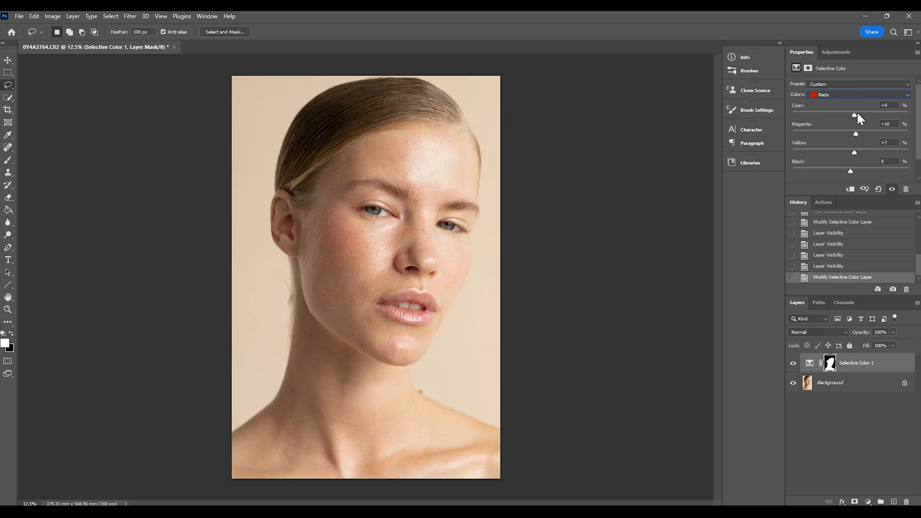
drag(855, 114, 849, 114)
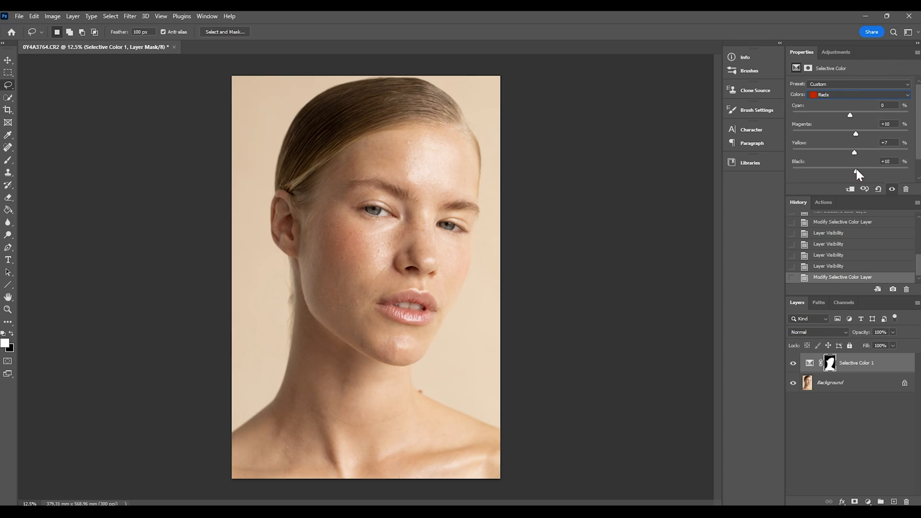
drag(854, 152, 846, 152)
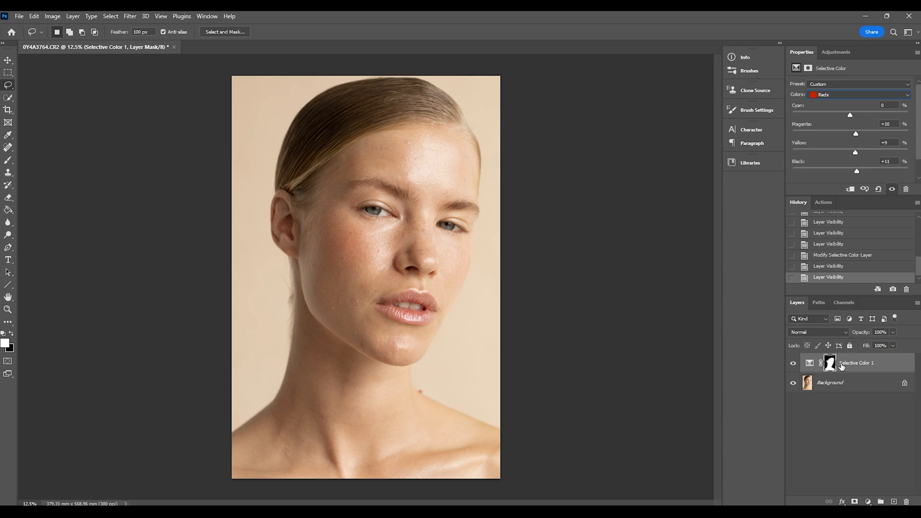
mouse_move(865, 134)
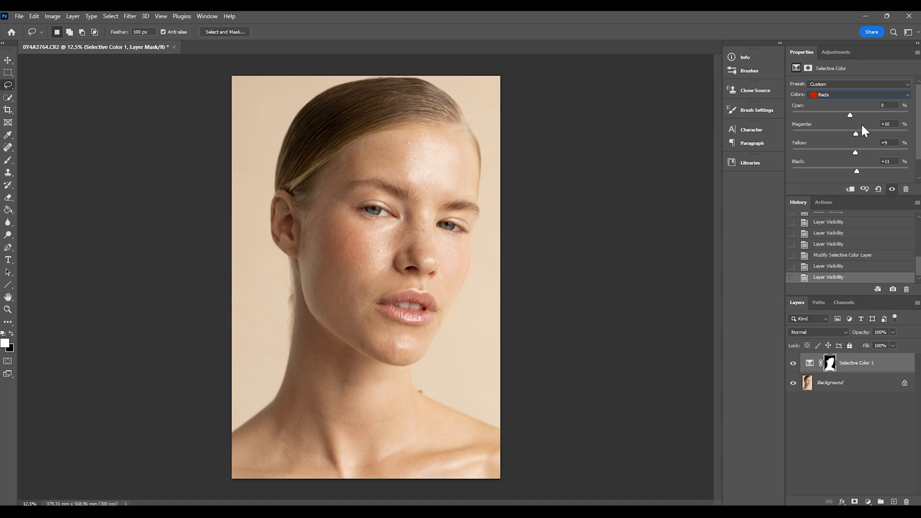
mouse_move(875, 153)
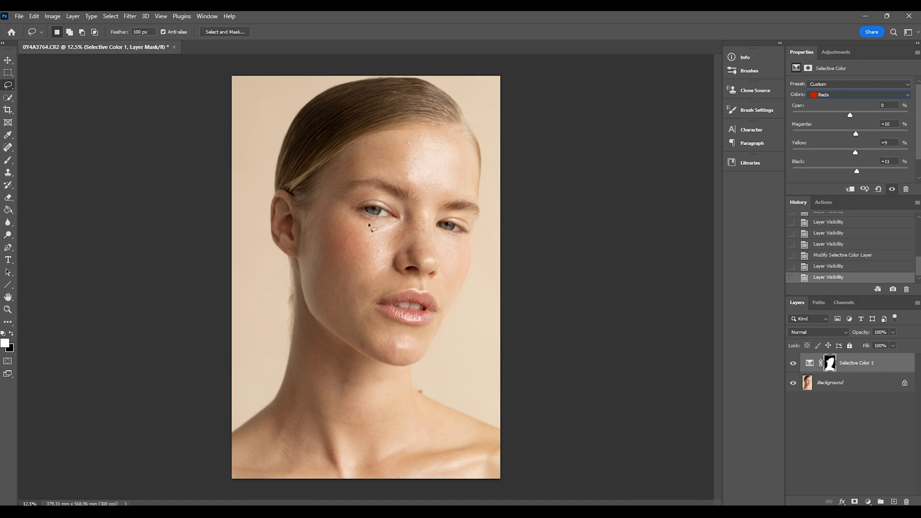
mouse_move(389, 324)
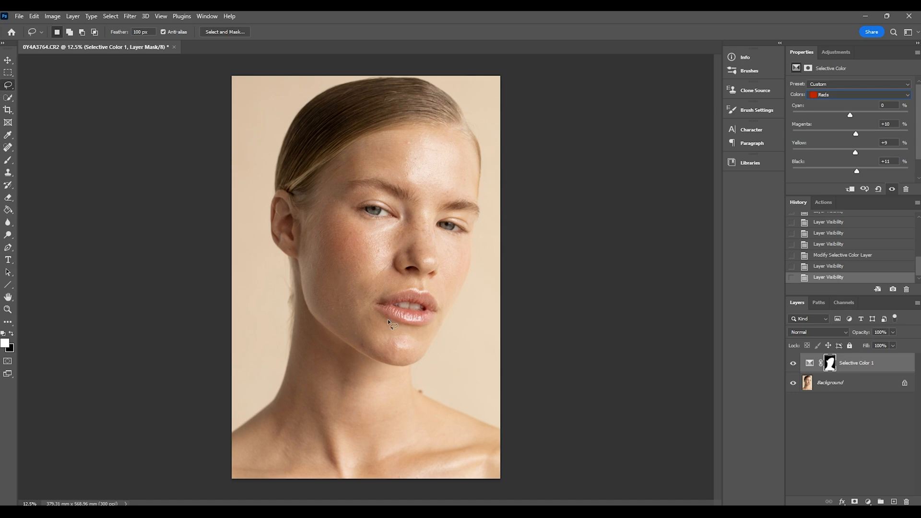
mouse_move(410, 289)
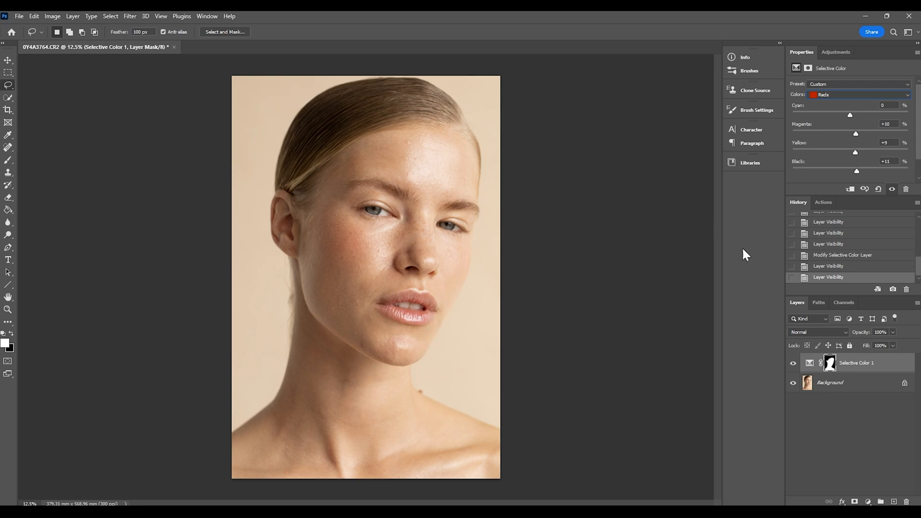
mouse_move(723, 336)
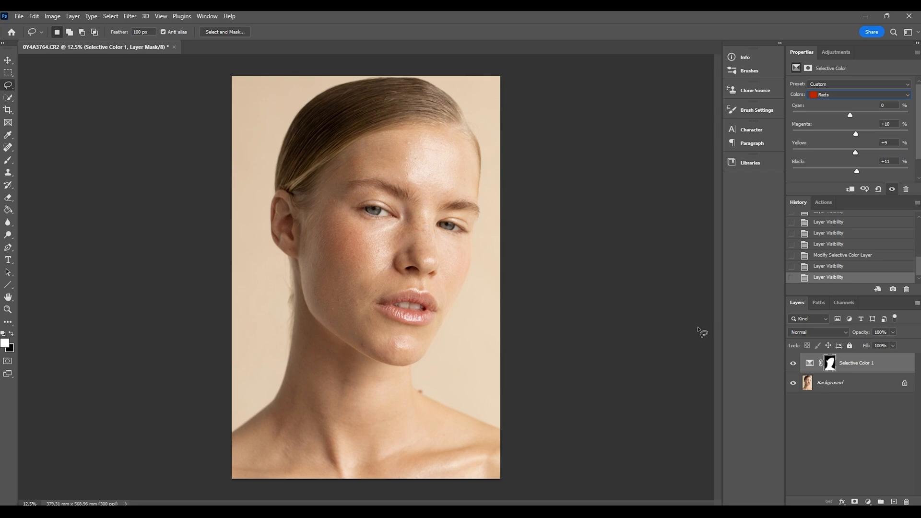
mouse_move(149, 297)
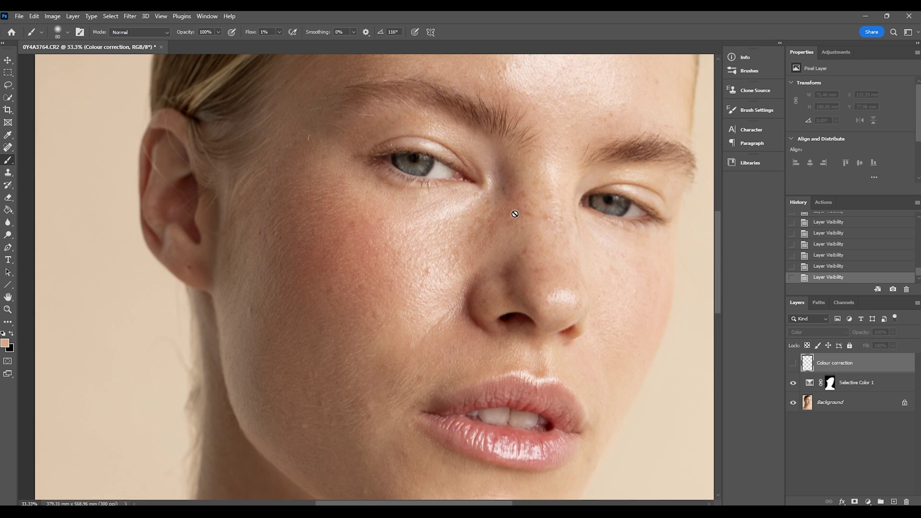
mouse_move(322, 298)
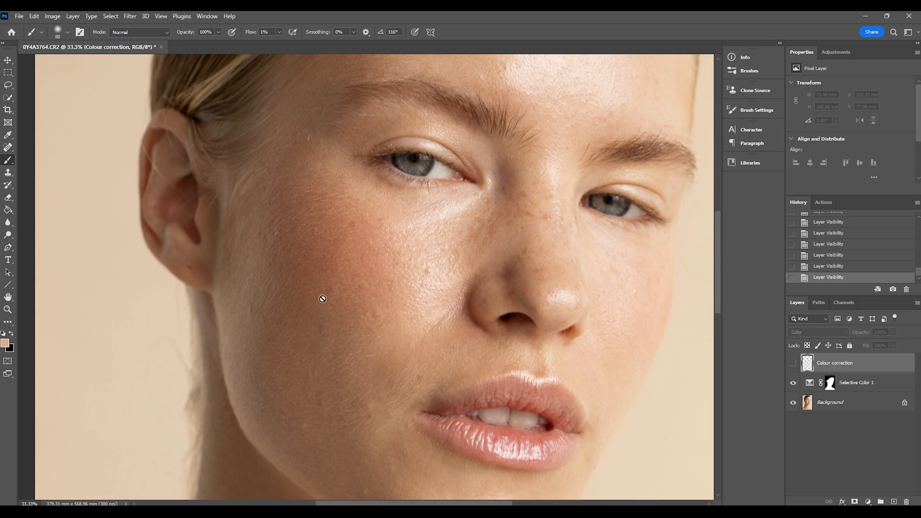
mouse_move(377, 238)
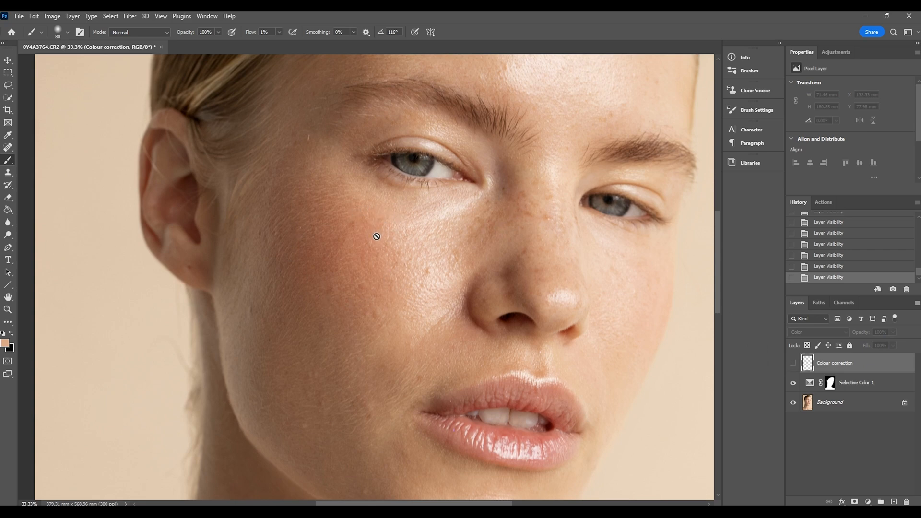
mouse_move(367, 274)
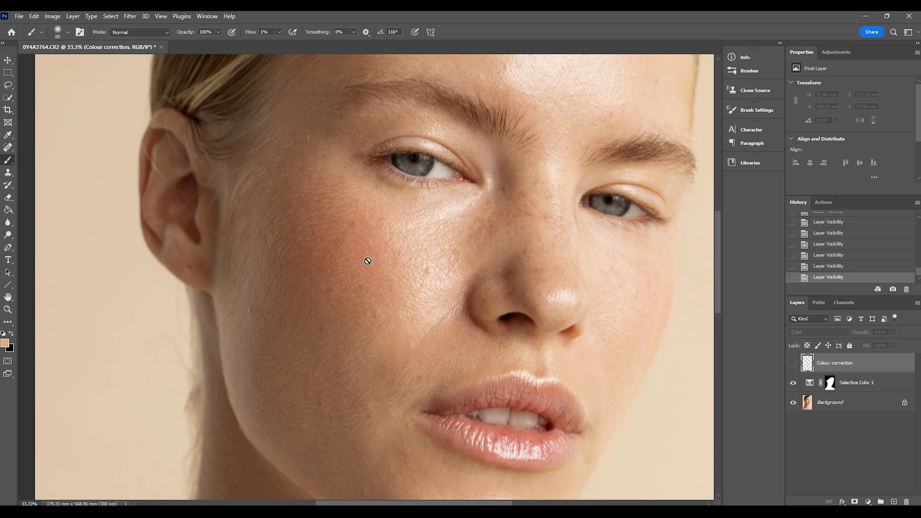
mouse_move(476, 269)
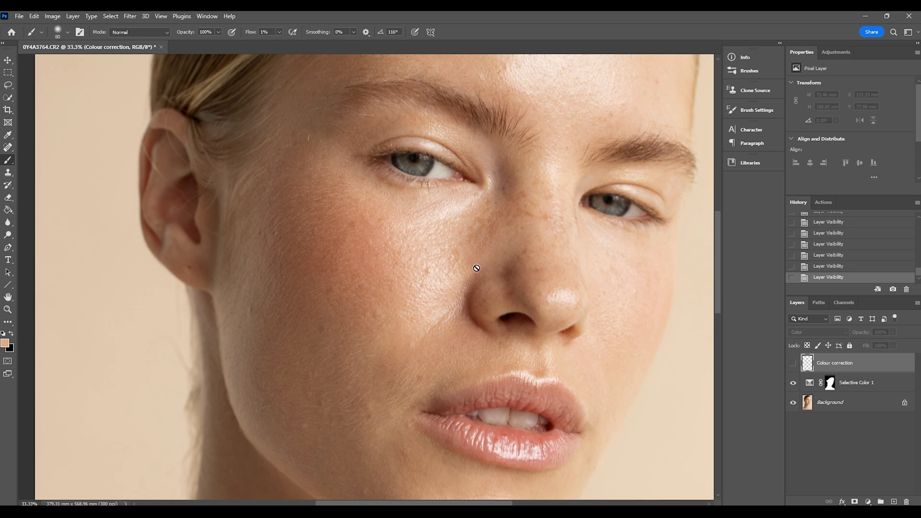
mouse_move(444, 269)
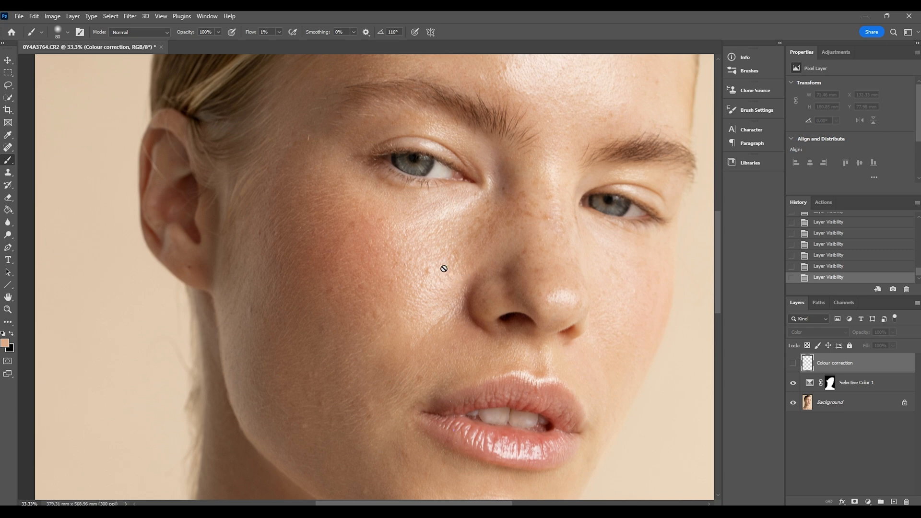
mouse_move(326, 280)
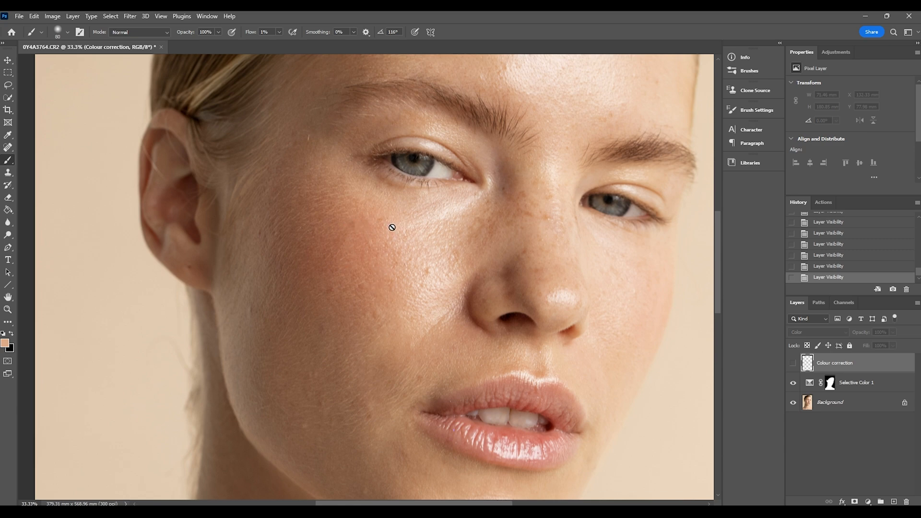
mouse_move(342, 258)
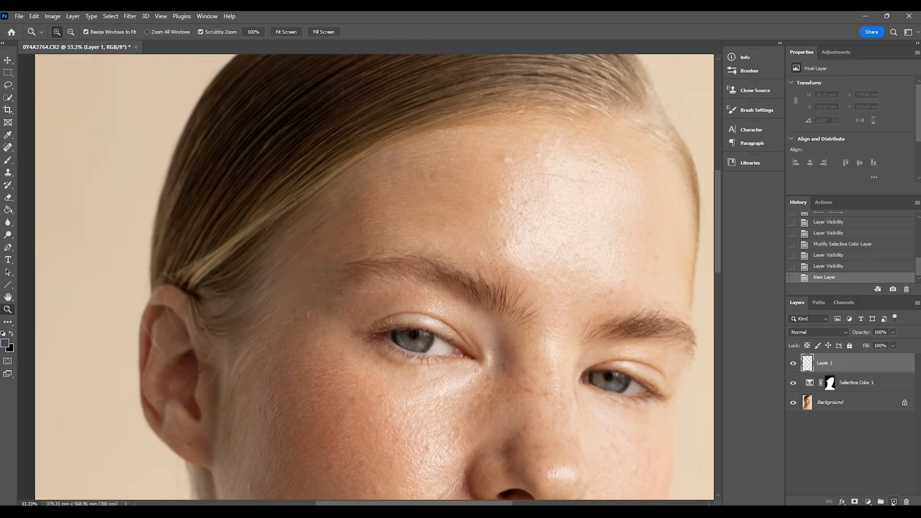
- Rename the new empty layer to 'Colour correction'
double_click(824, 363)
text(Colour correcti)
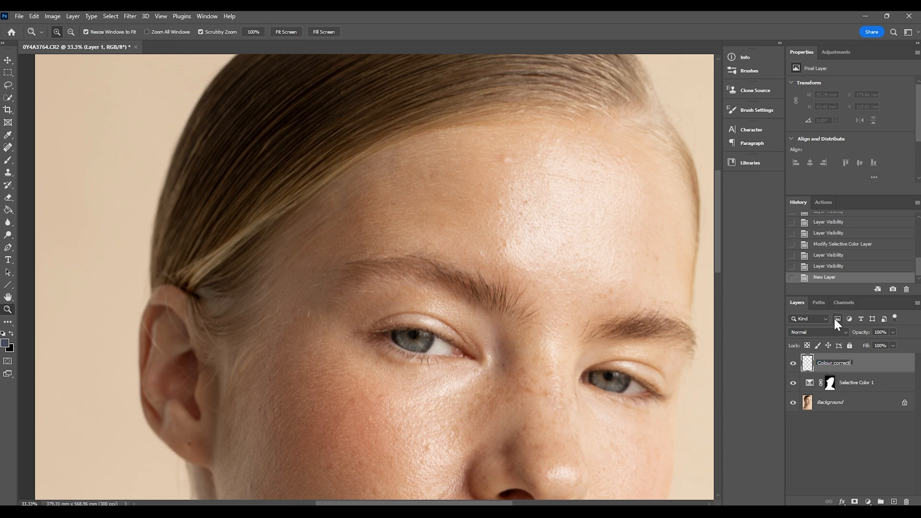
key(Enter)
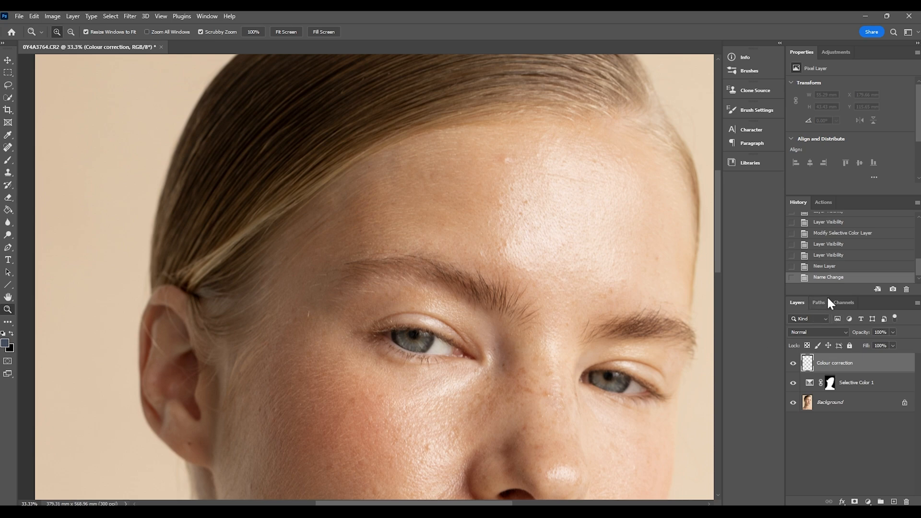
mouse_move(90, 169)
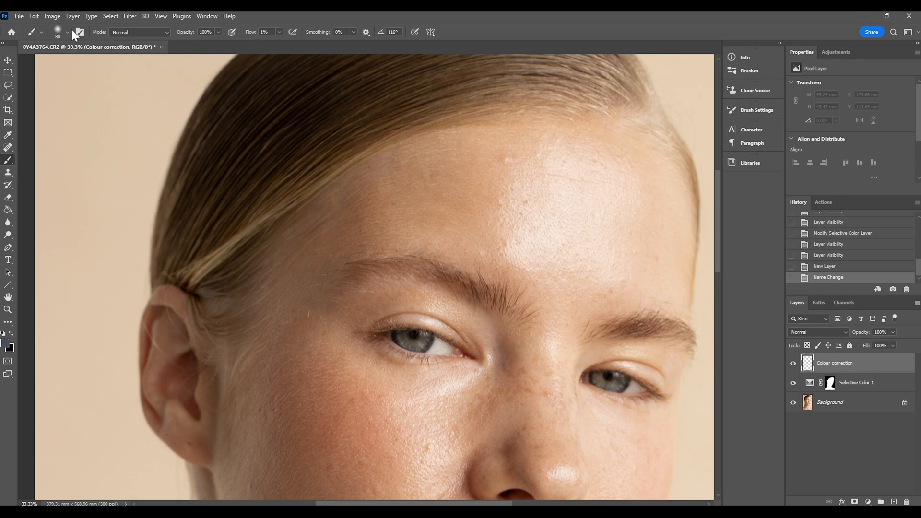
mouse_move(428, 222)
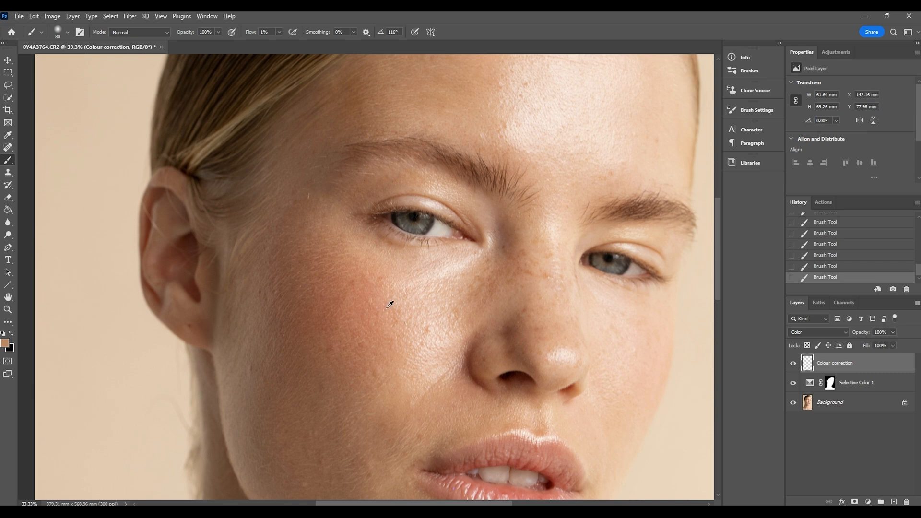
mouse_move(362, 354)
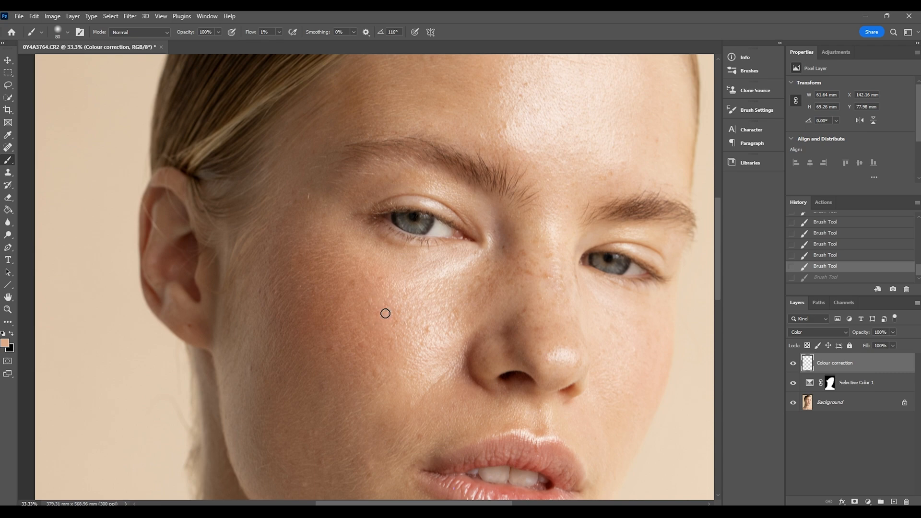
mouse_move(312, 323)
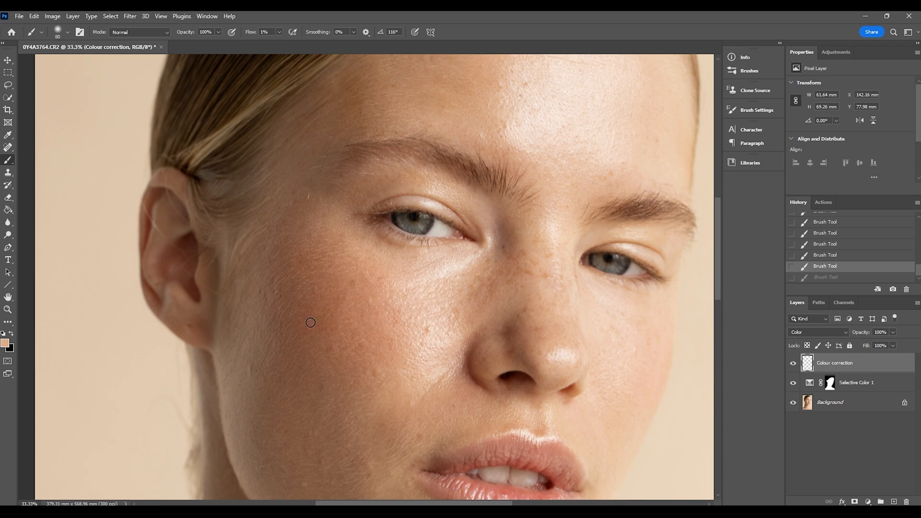
mouse_move(371, 283)
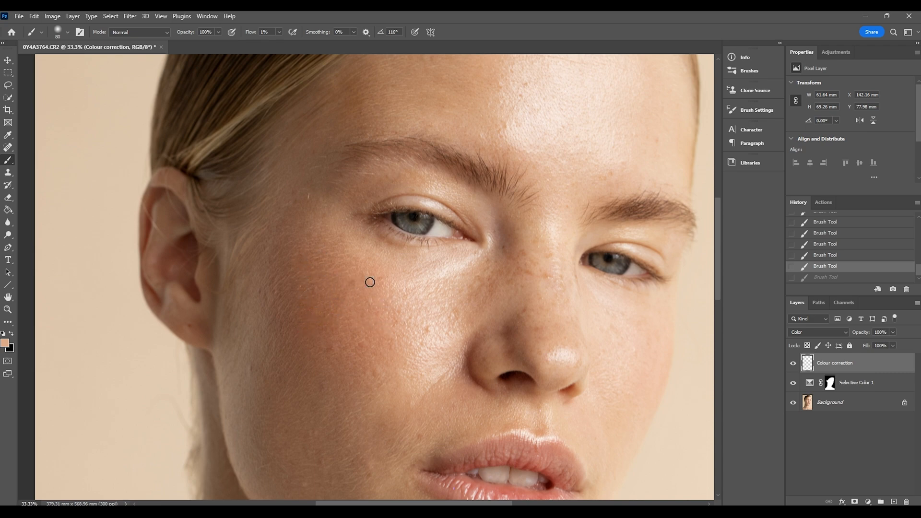
click(793, 363)
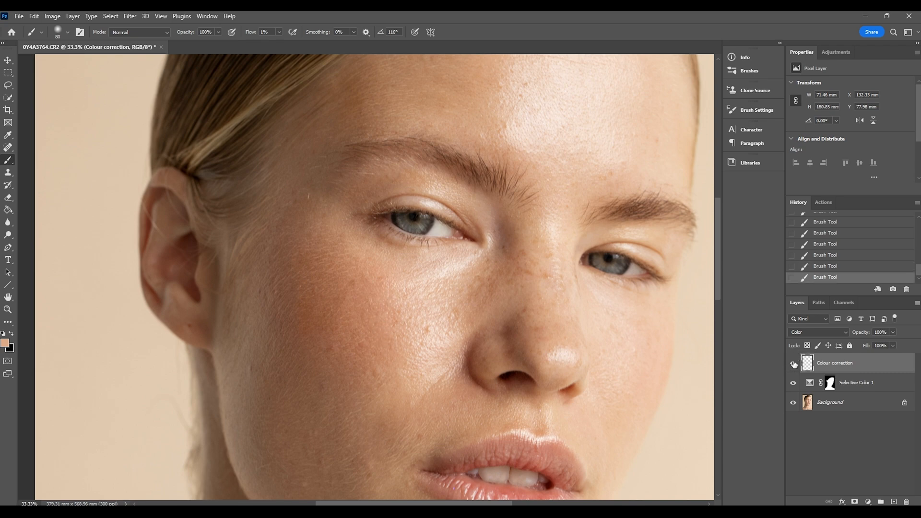
click(793, 363)
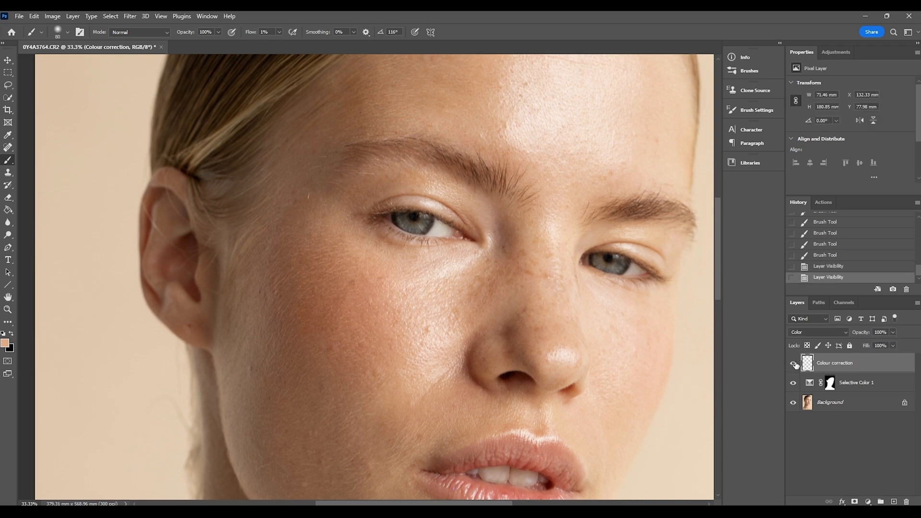
click(793, 364)
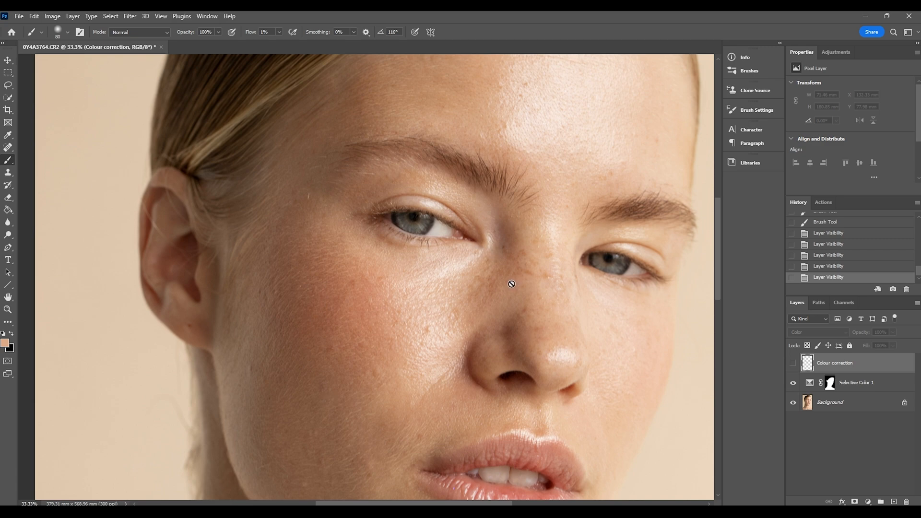
mouse_move(385, 318)
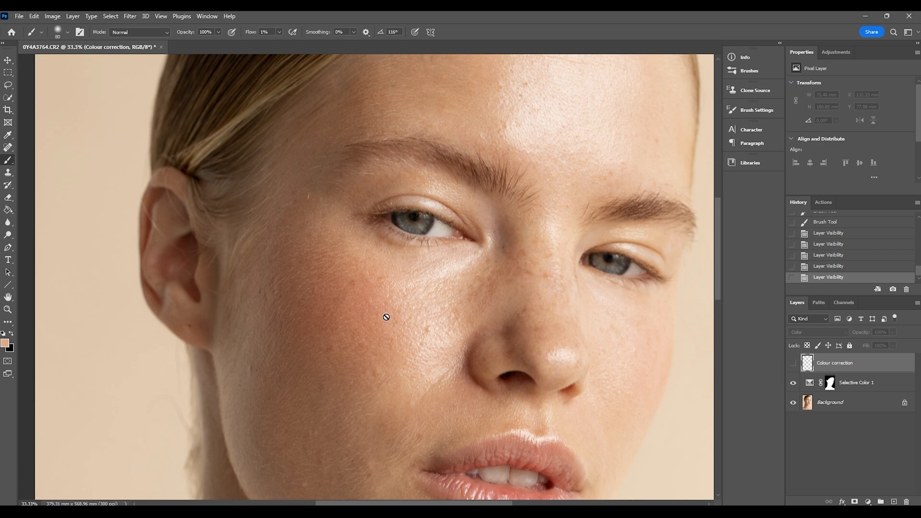
click(792, 362)
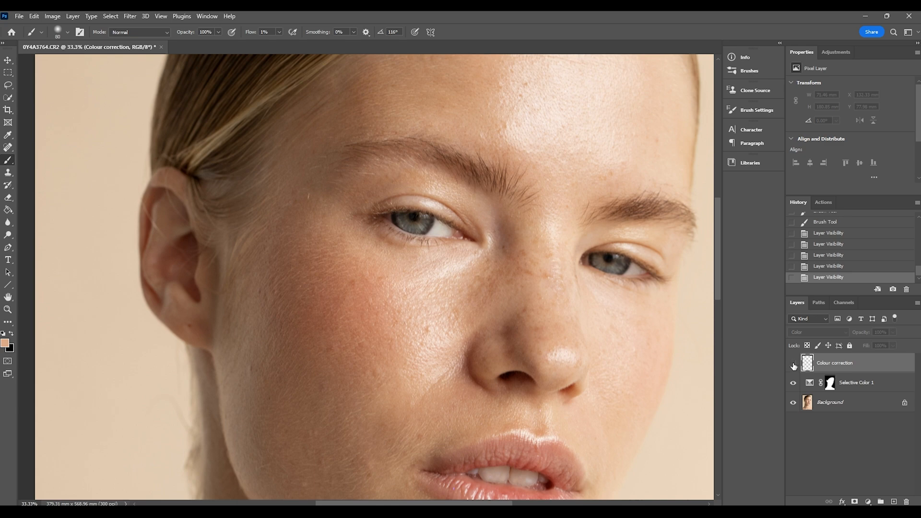